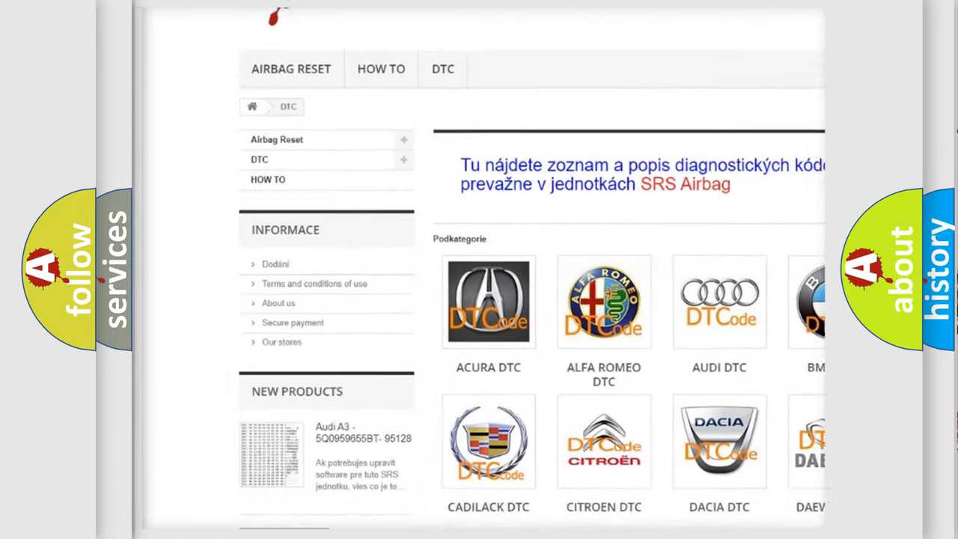
{"action": "scroll", "scroll_direction": "down", "scroll_amount": 3}
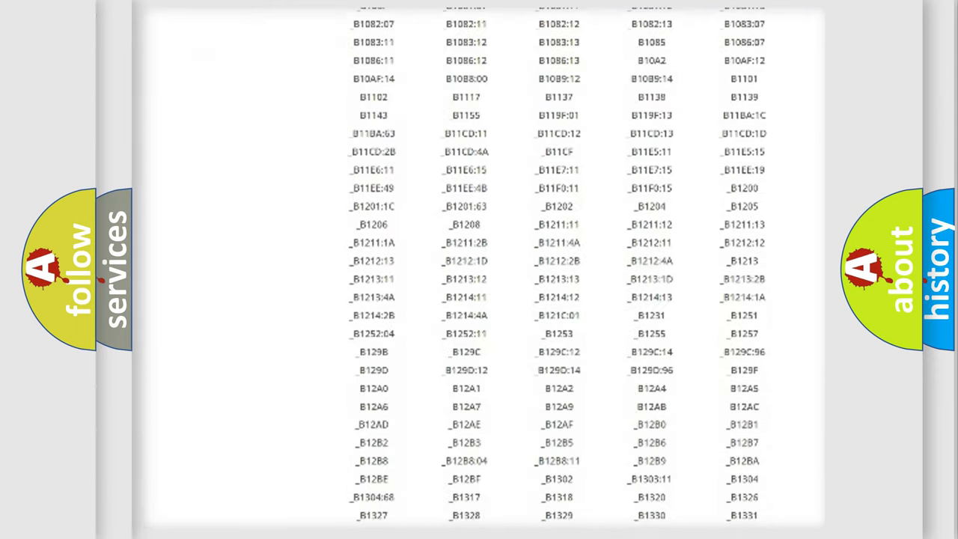
{"action": "scroll", "scroll_direction": "down", "scroll_amount": 3}
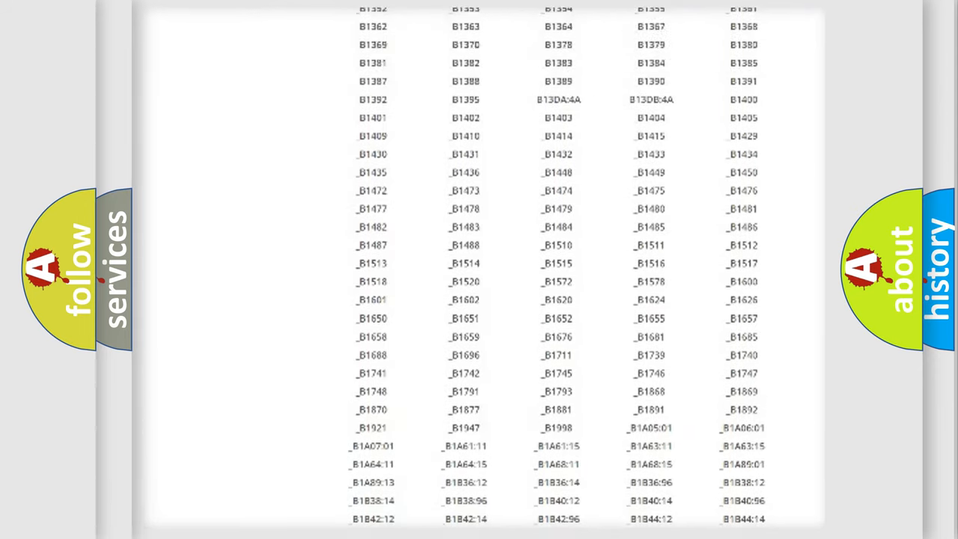